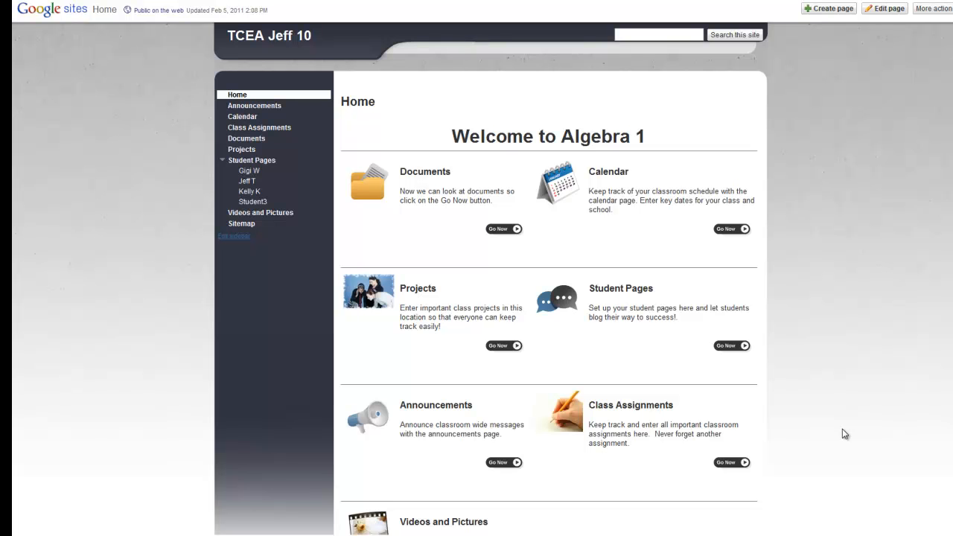
mouse_move(868, 397)
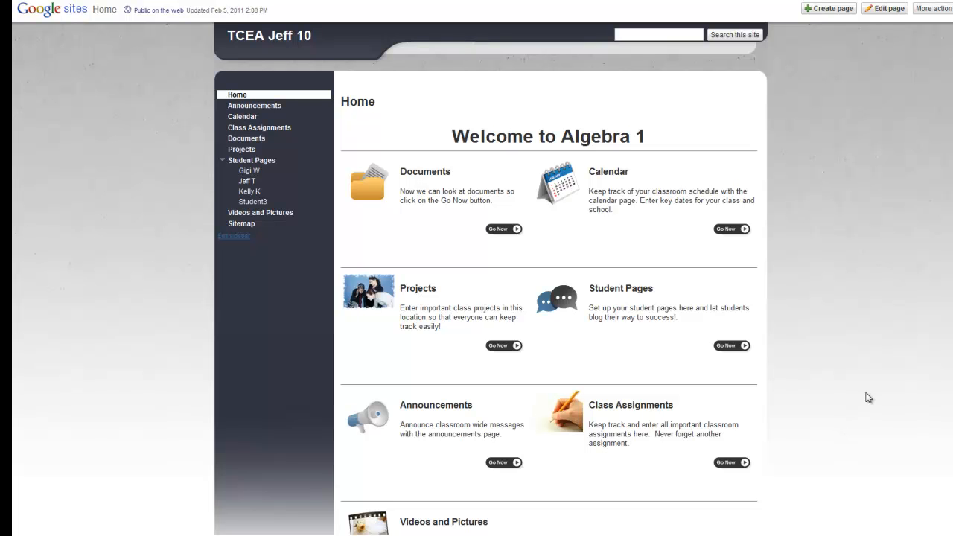
Step: Bring up the site's sharing settings via More actions > Share this site
left_click(932, 9)
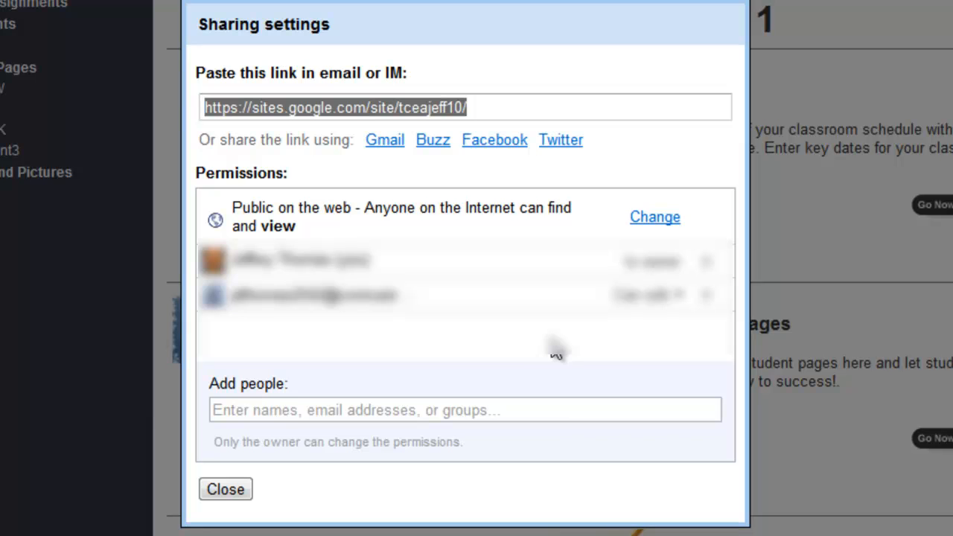
mouse_move(655, 217)
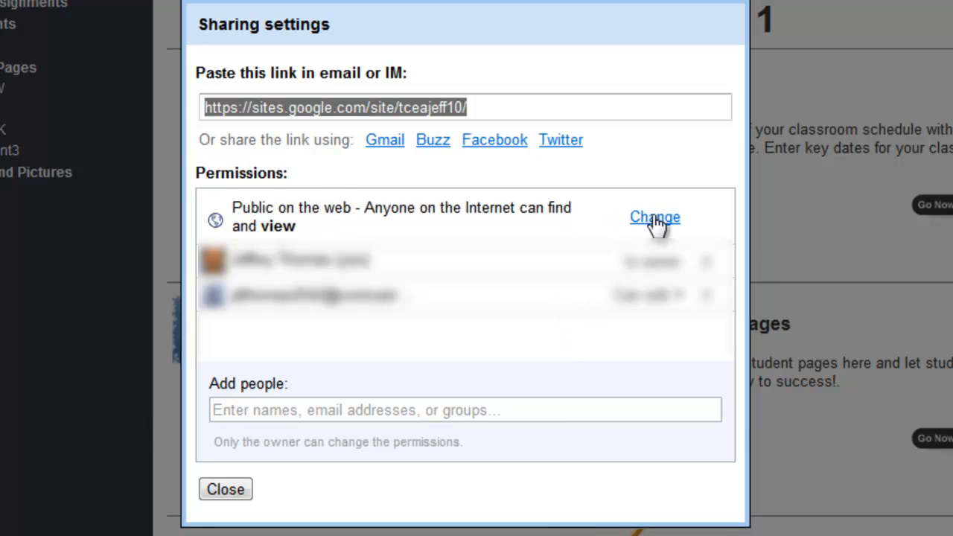
left_click(653, 218)
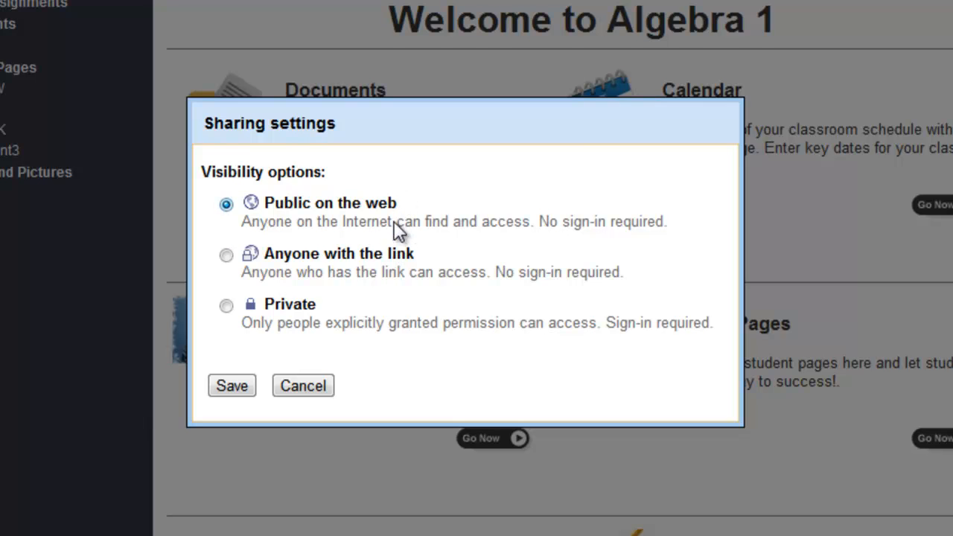
mouse_move(417, 211)
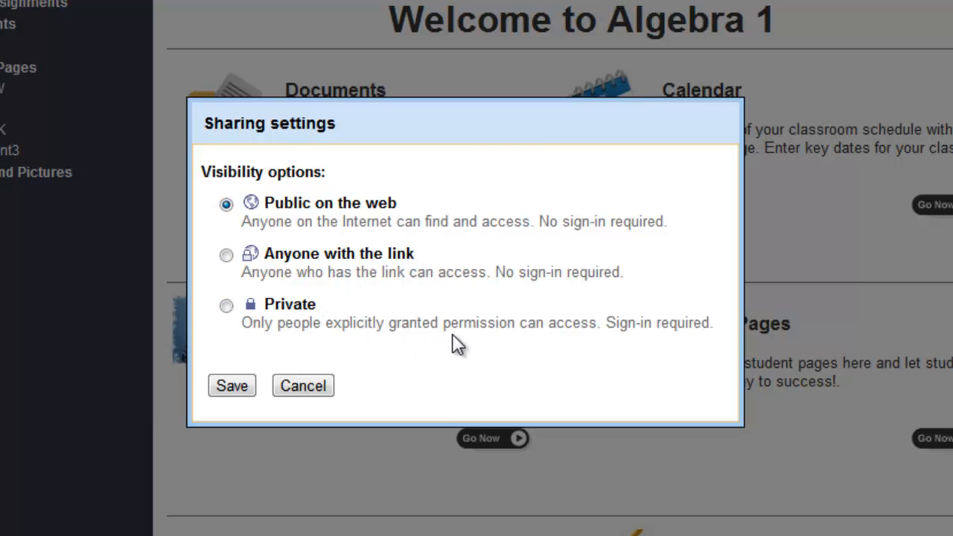
left_click(232, 385)
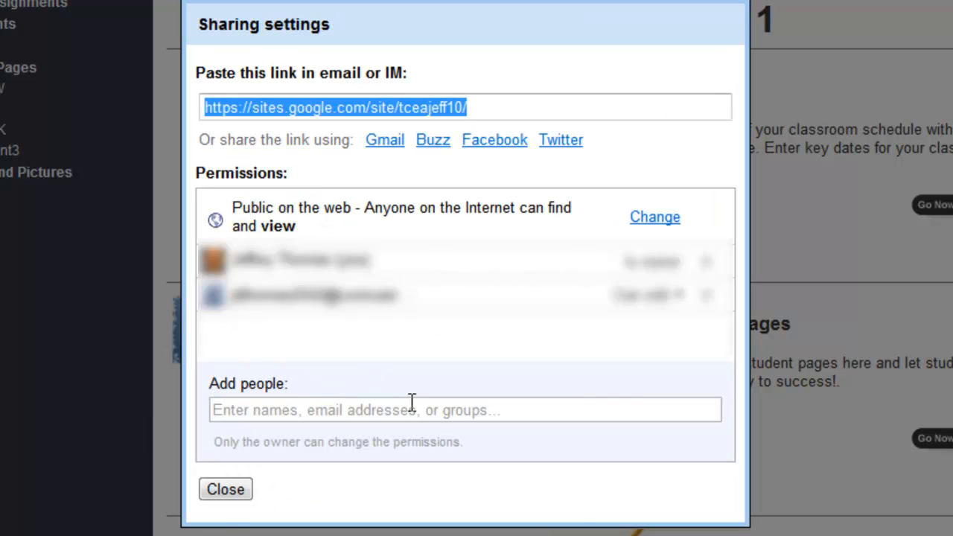
Step: Enter the student's email address in the Add people box with Can edit permission
left_click(409, 410)
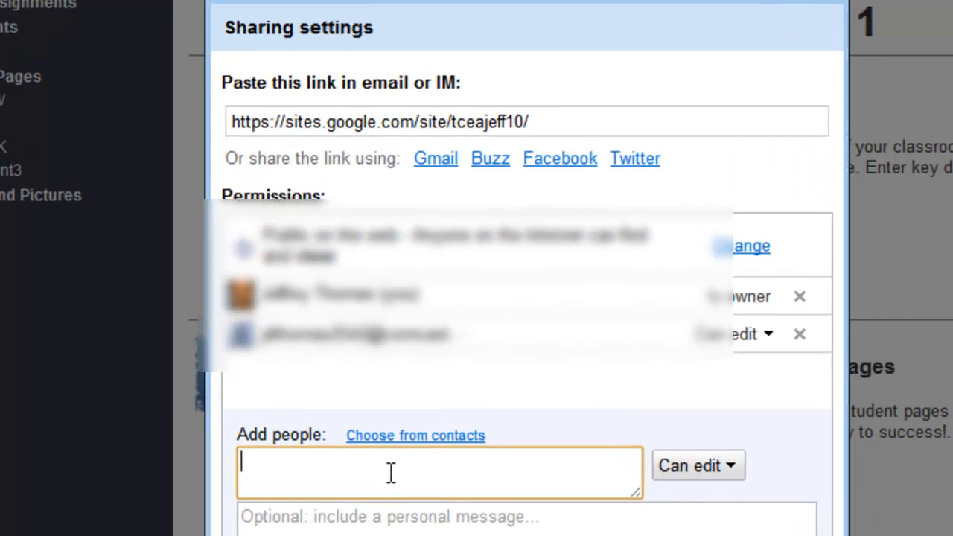
type("jd")
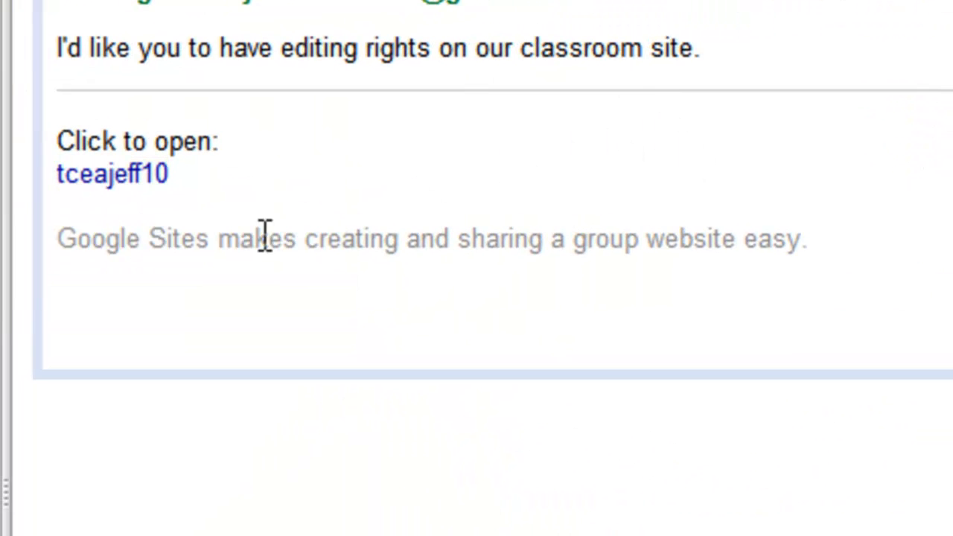
mouse_move(826, 330)
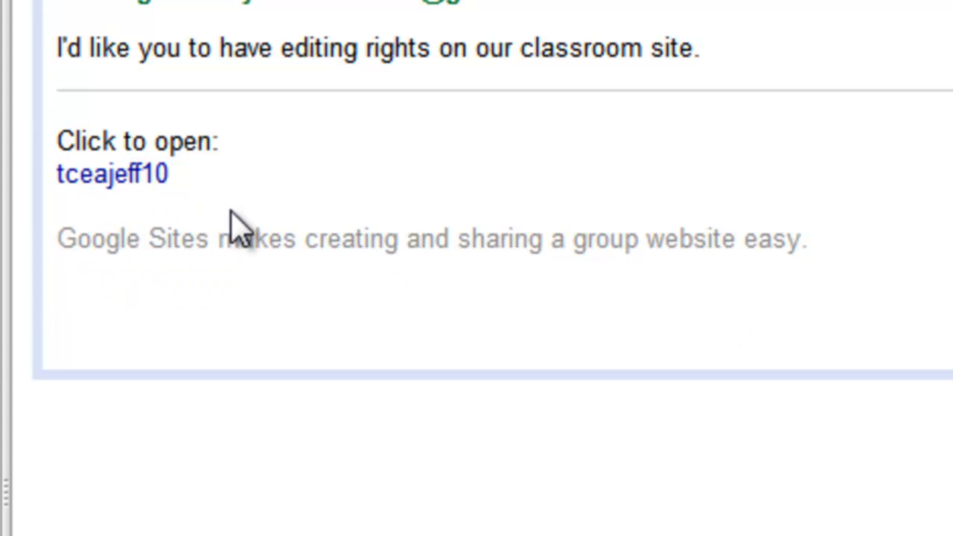
Step: Follow the tceajeff10 site link in the invitation email
left_click(112, 172)
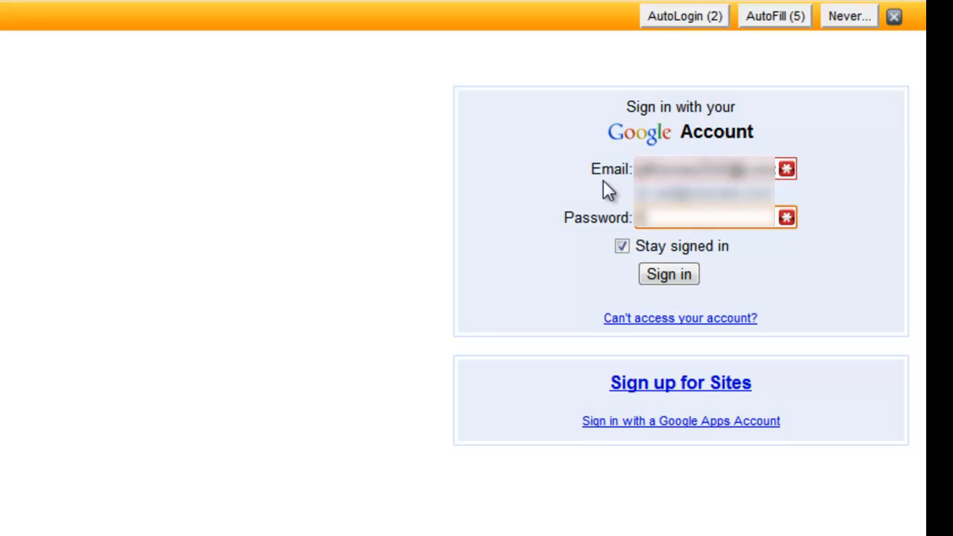
Step: Sign in to the invitee's Google Account to reach My sites
left_click(667, 274)
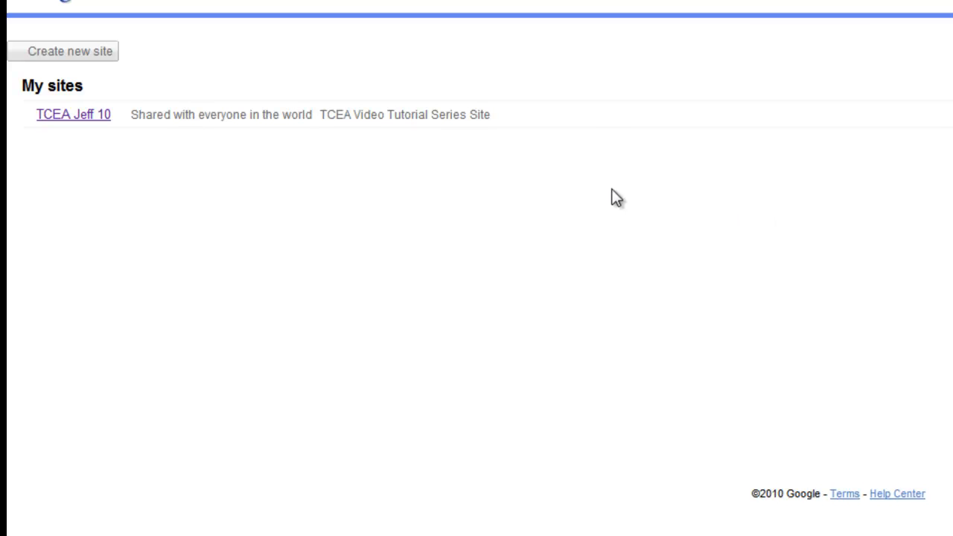
mouse_move(101, 137)
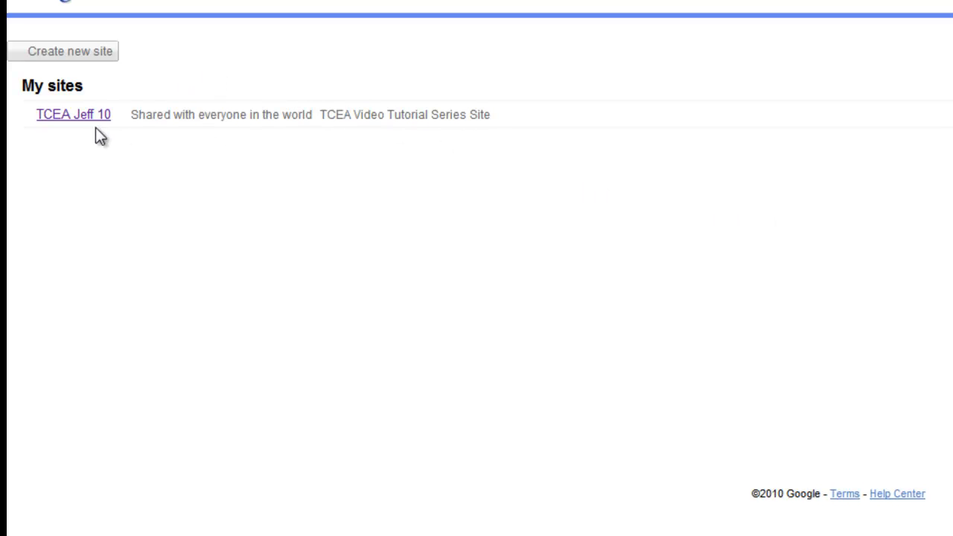
Step: Open TCEA Jeff 10 from My sites to its Welcome to Algebra 1 home page
left_click(73, 113)
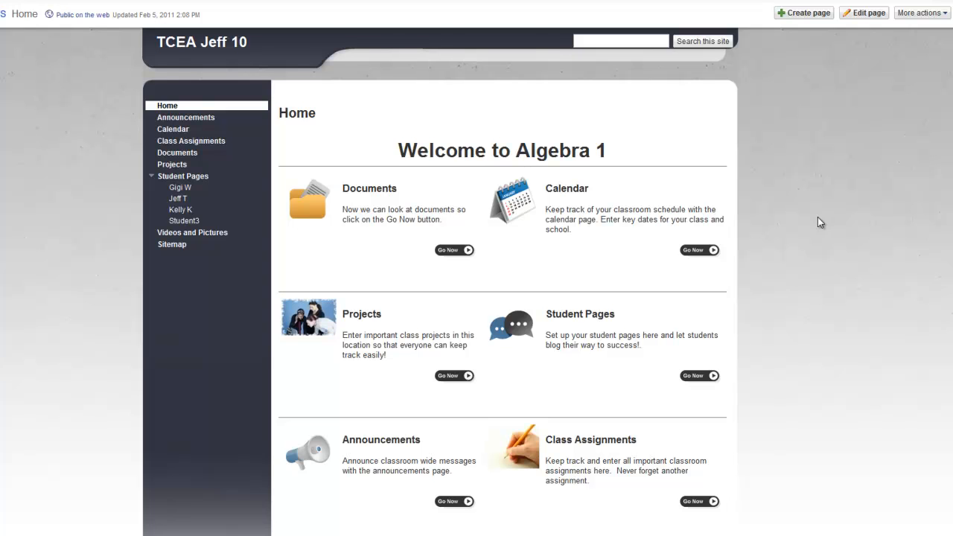
mouse_move(777, 223)
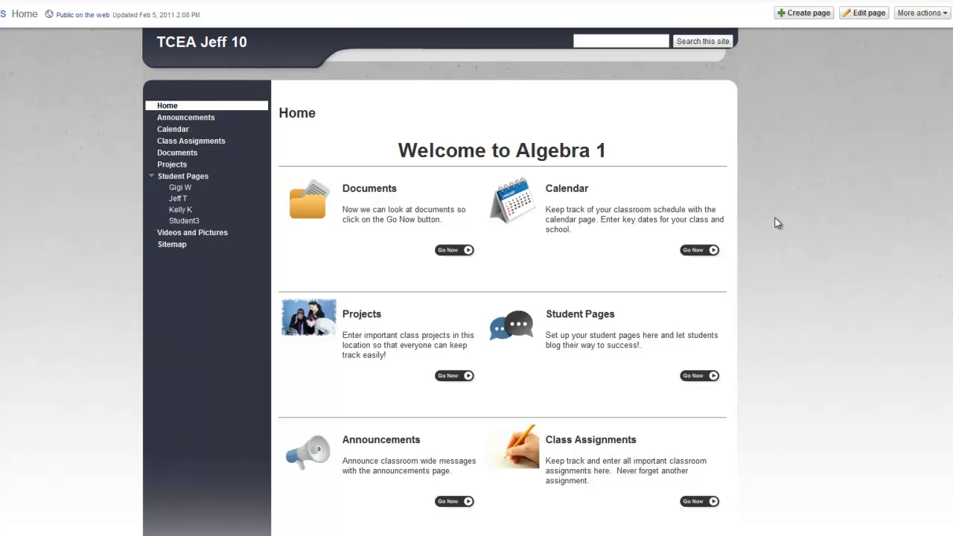
mouse_move(794, 148)
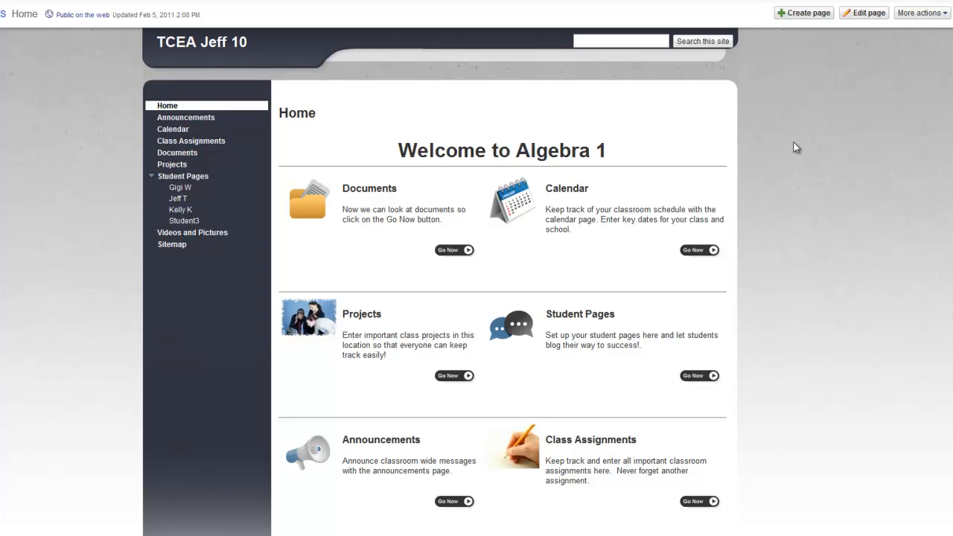